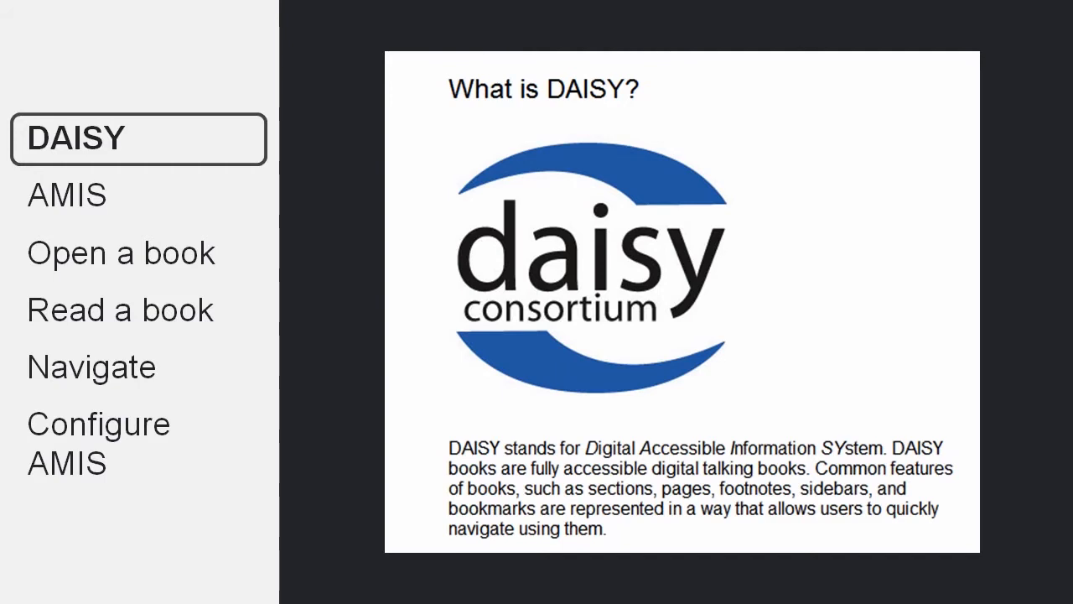
Step: Advance past the 'What is DAISY?' slide to the empty AMIS window with the Open button highlighted
click(67, 195)
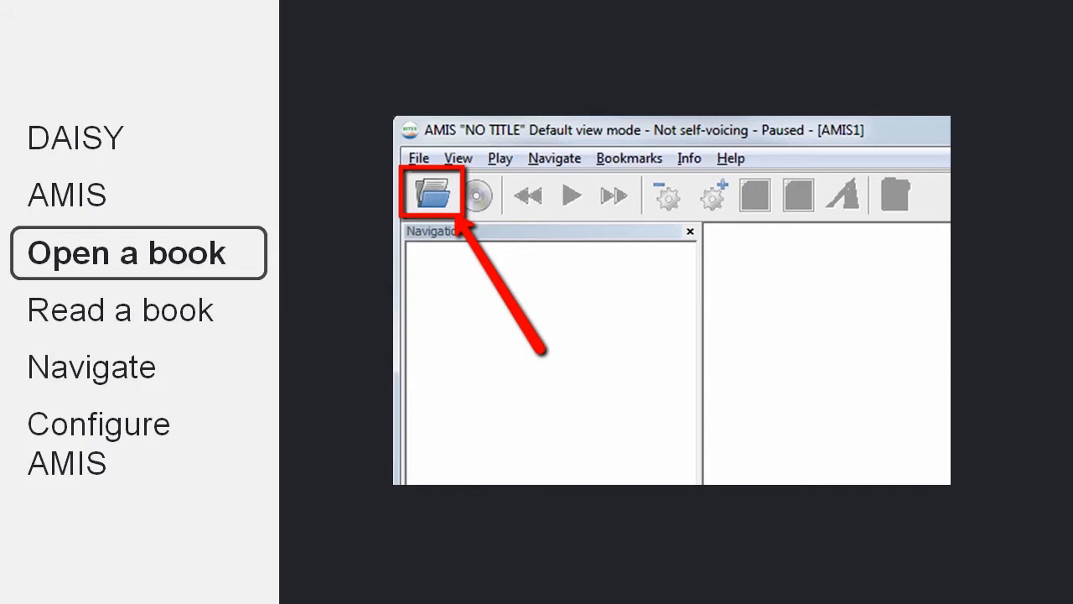
Step: Open the AMIS User Guide book folder and load its ncc.html so the opening text shows, paused
click(432, 195)
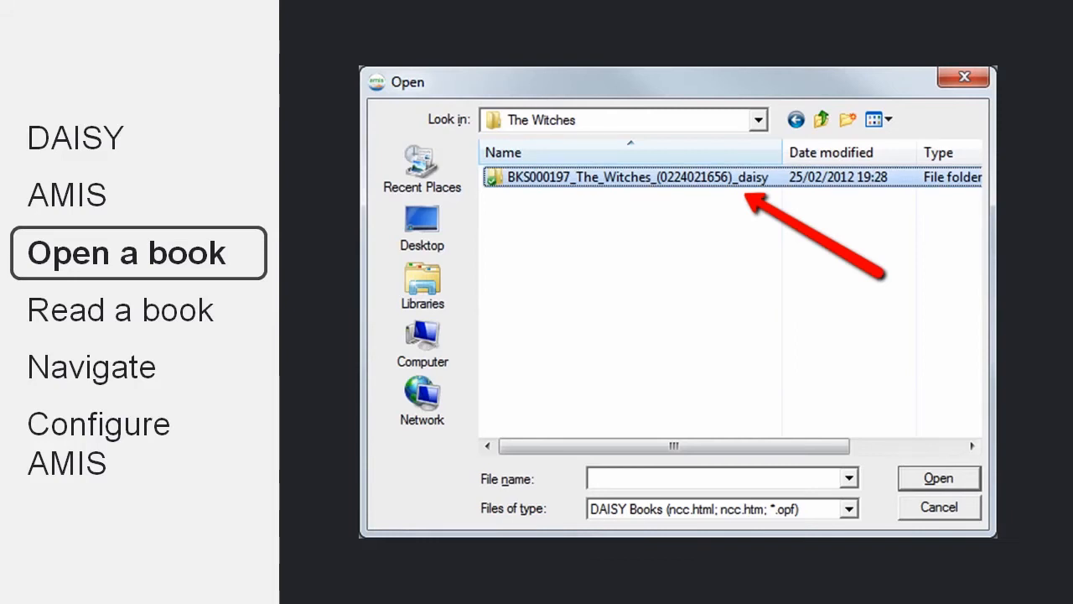
double_click(634, 178)
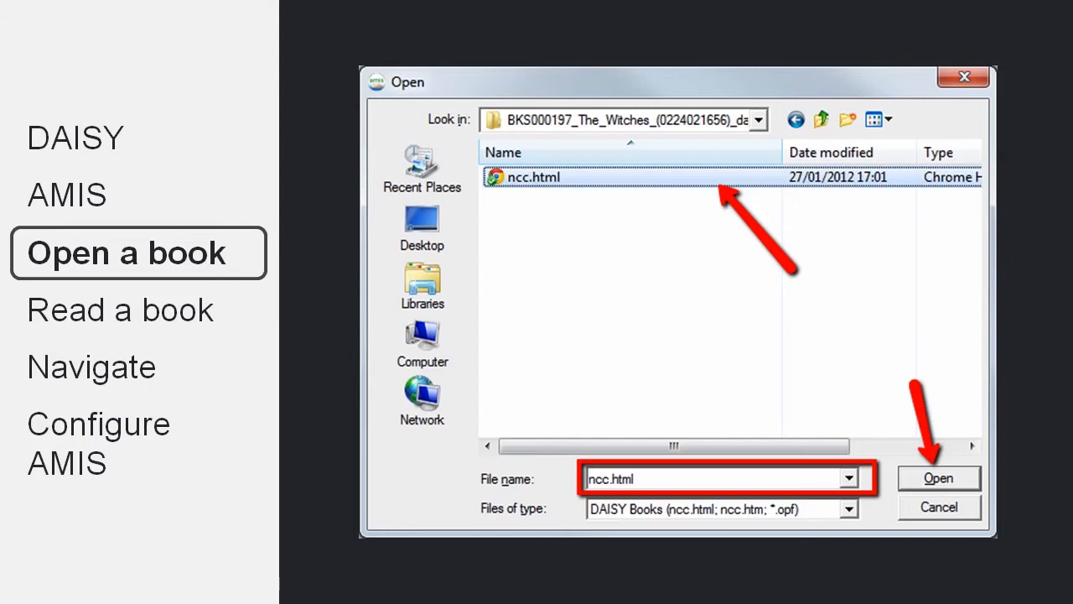
click(939, 478)
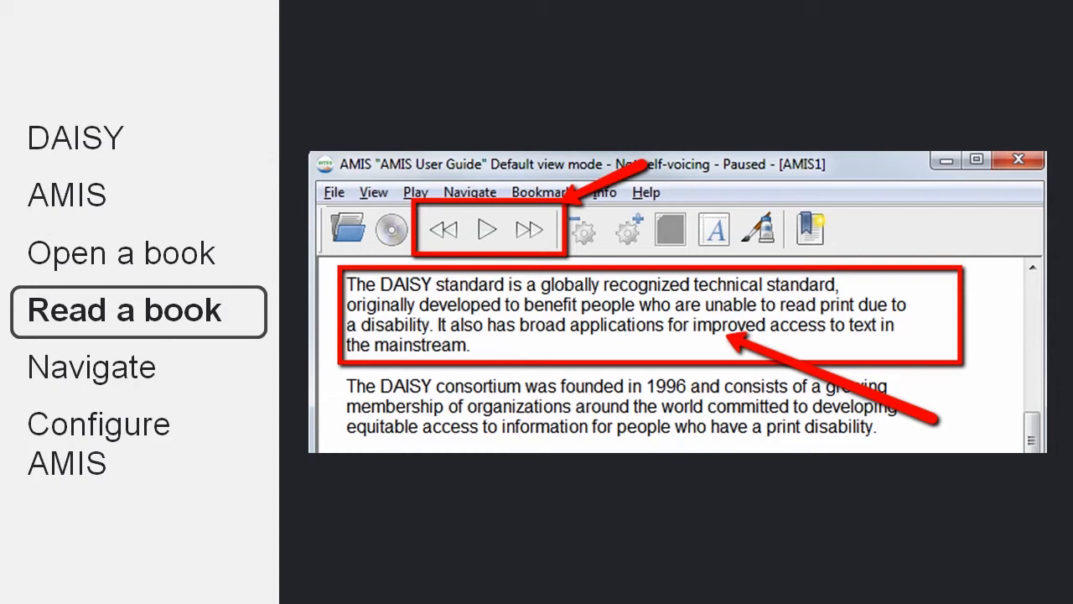
Step: Play the AMIS User Guide aloud, then pause it with the Navigation section list shown
click(486, 228)
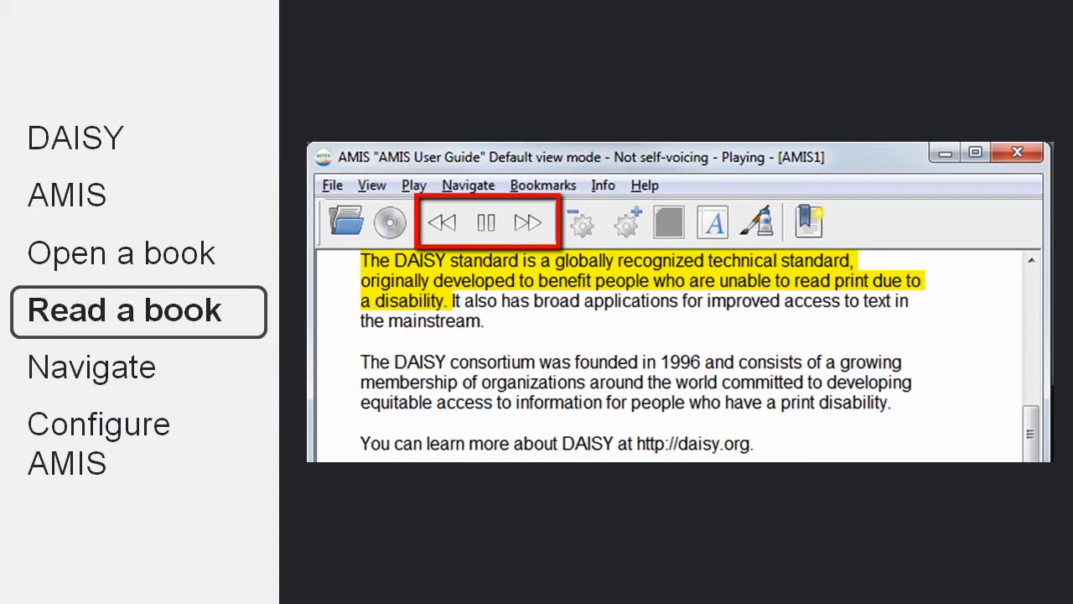
click(414, 184)
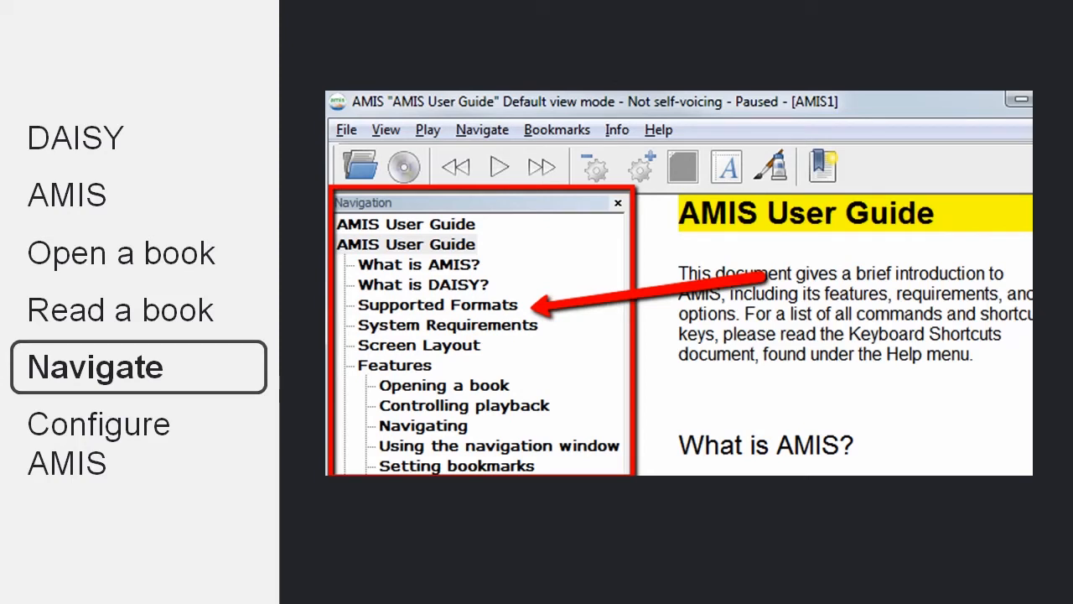
click(483, 129)
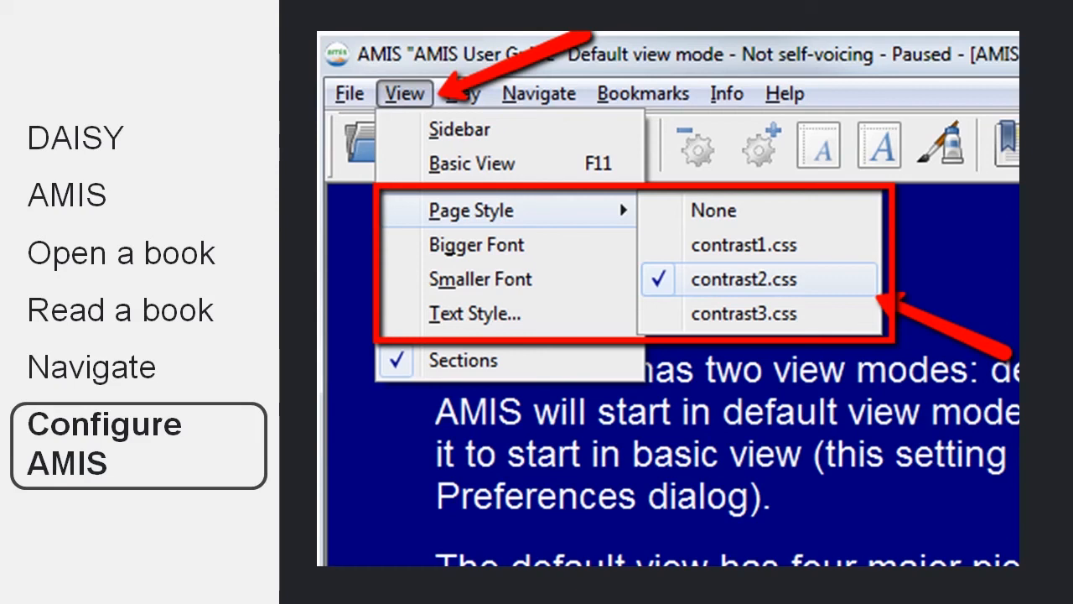
Step: Apply the contrast2.css page style and bring up the Text Style dialog (Verdana, black on yellow)
click(476, 313)
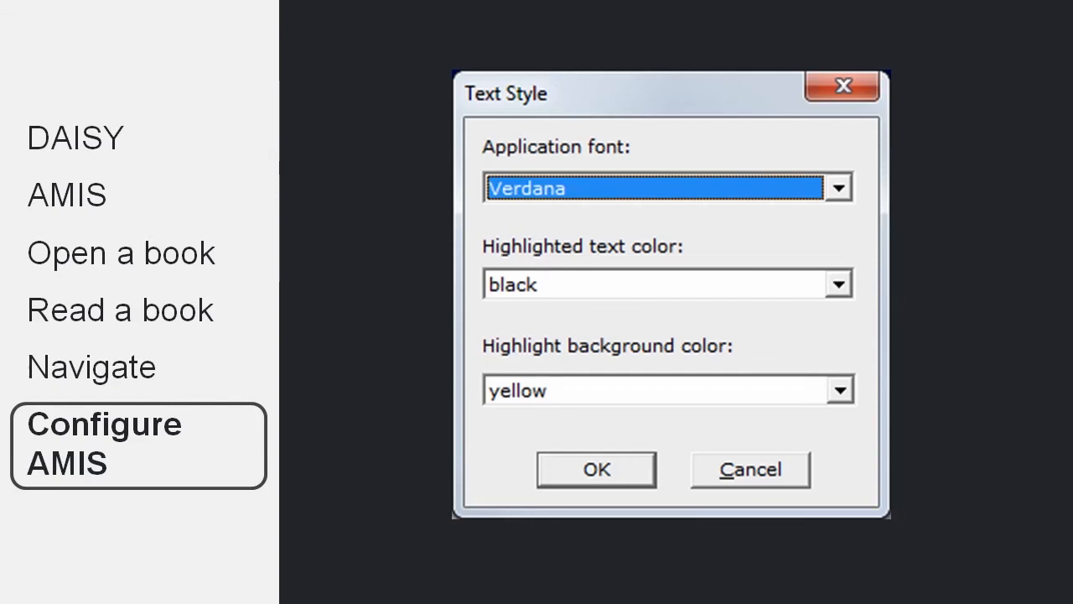